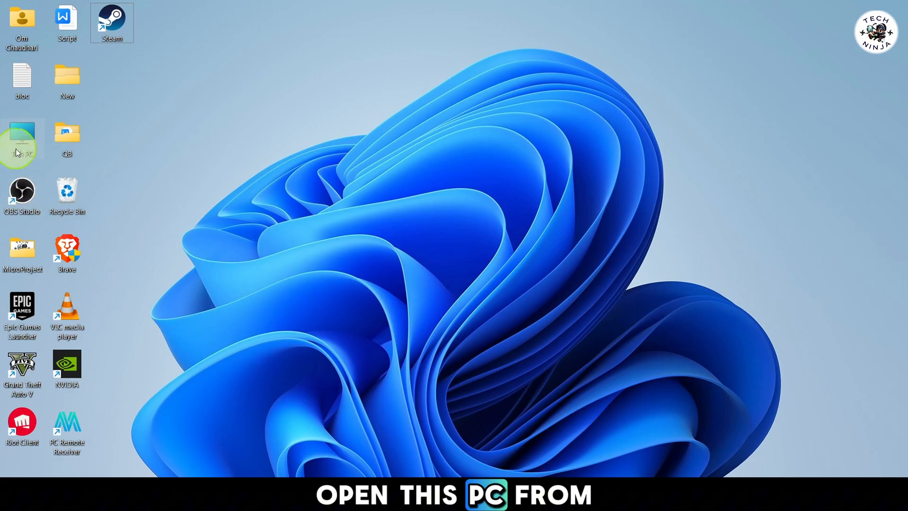
- Open This PC from the desktop and browse to C:\Windows
double_click(21, 134)
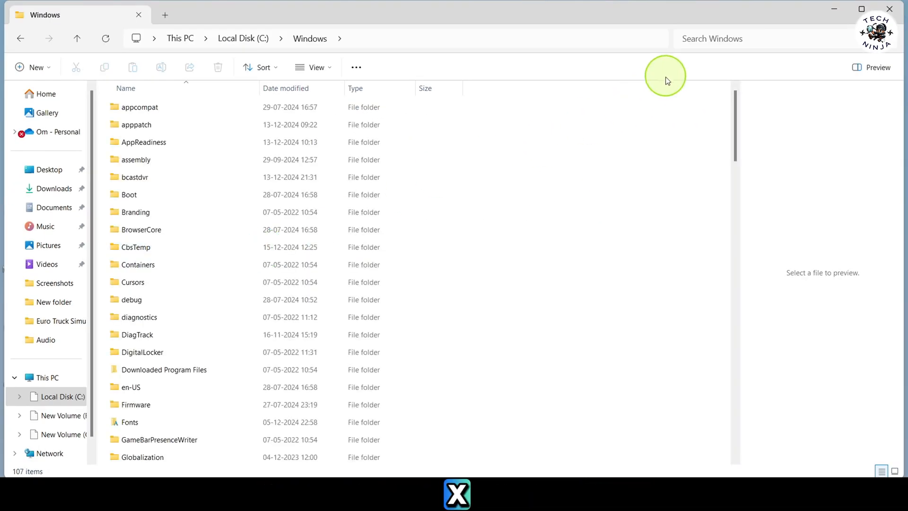
- Search the Windows folder for 'exp' and run the explorer application as administrator
text(exp)
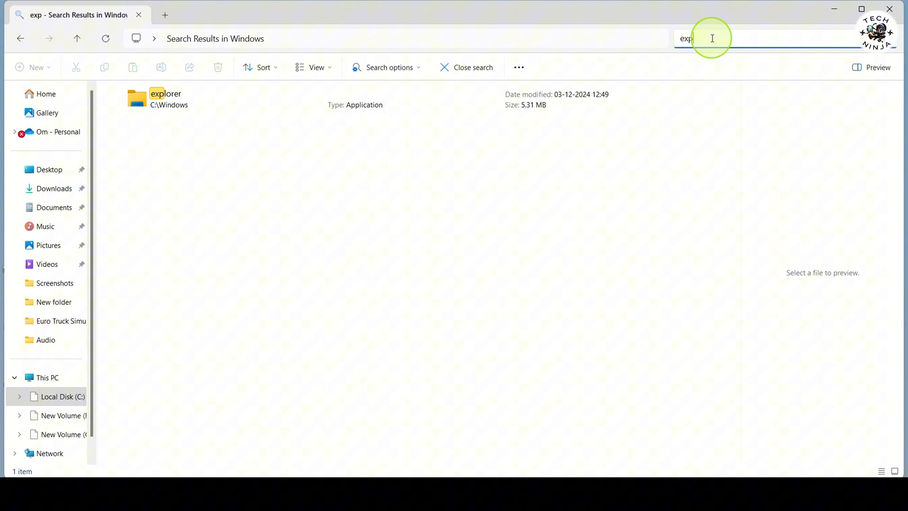
key(Enter)
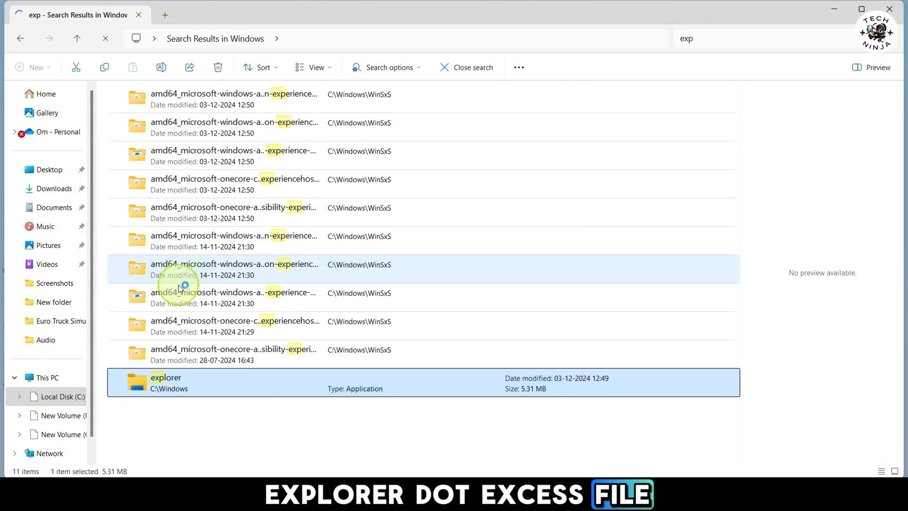
right_click(166, 382)
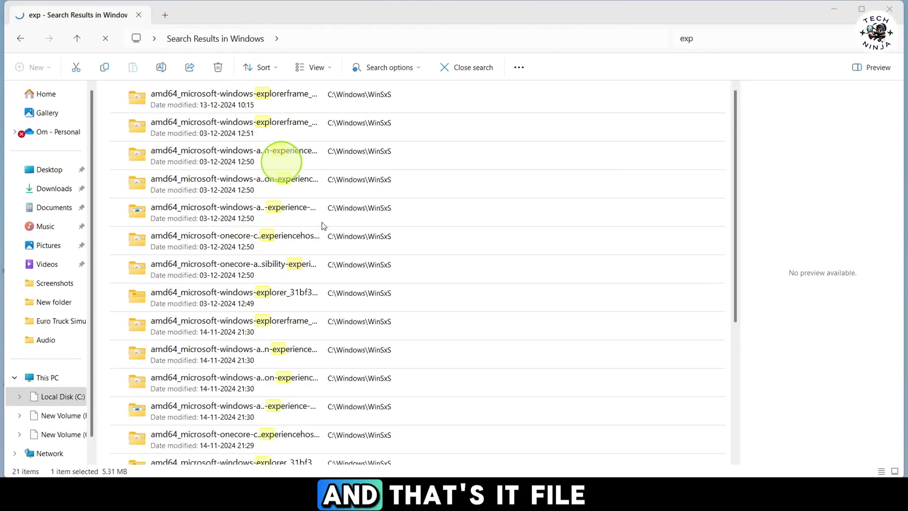
click(385, 323)
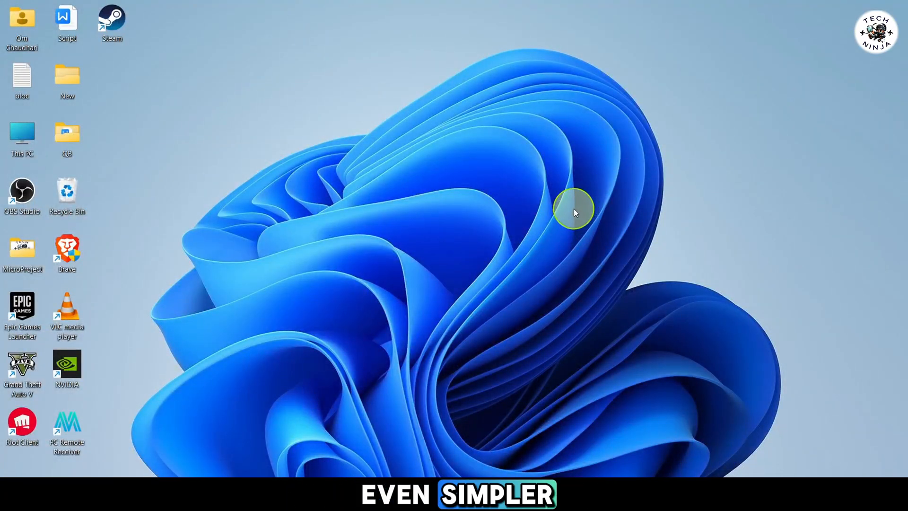
- Open Task Manager from the taskbar's right-click menu
right_click(669, 463)
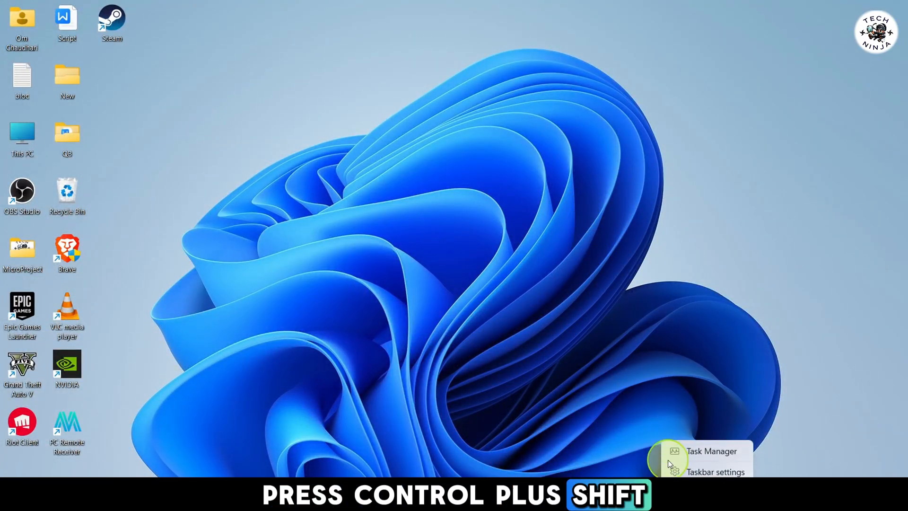
click(707, 451)
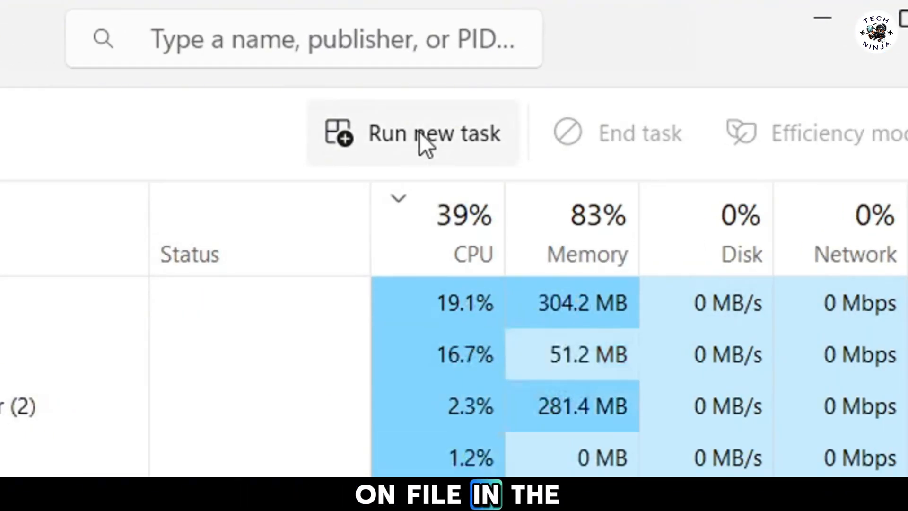
- Run new task 'Explorer.exe' with administrative privileges enabled
click(433, 132)
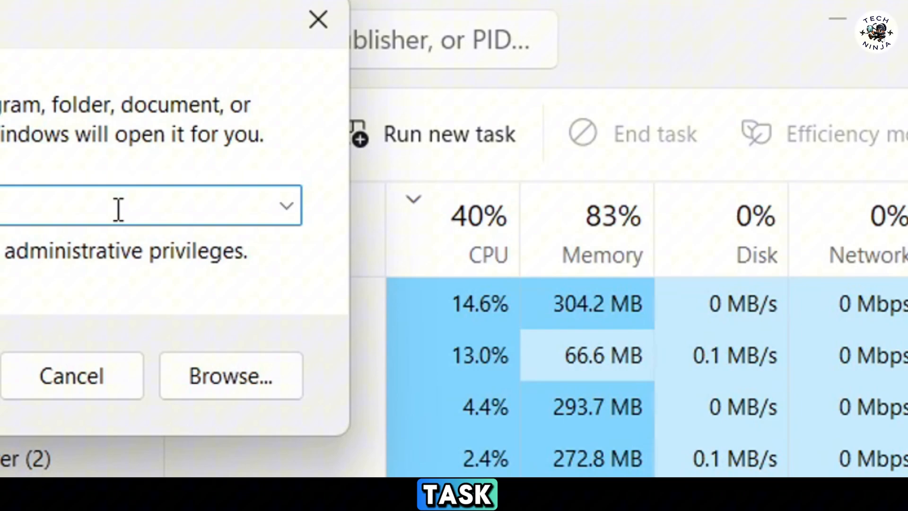
text(Explorer.exe)
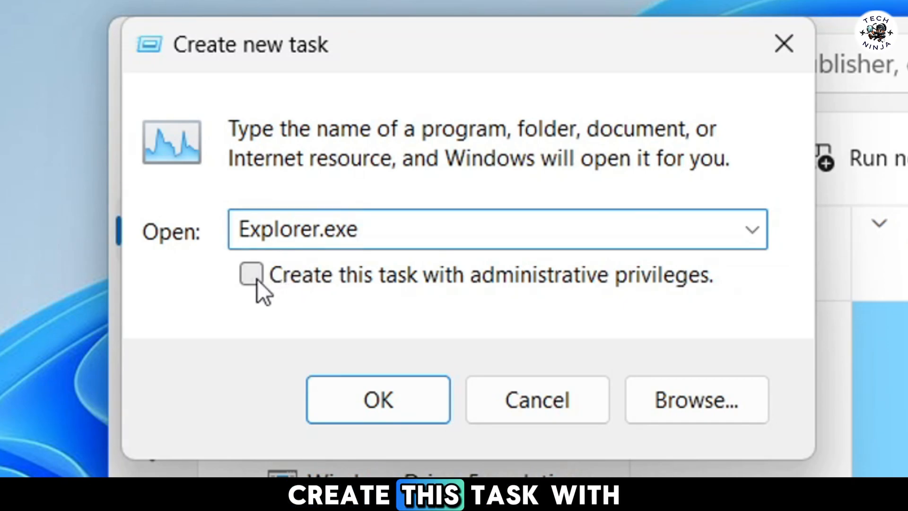
click(255, 276)
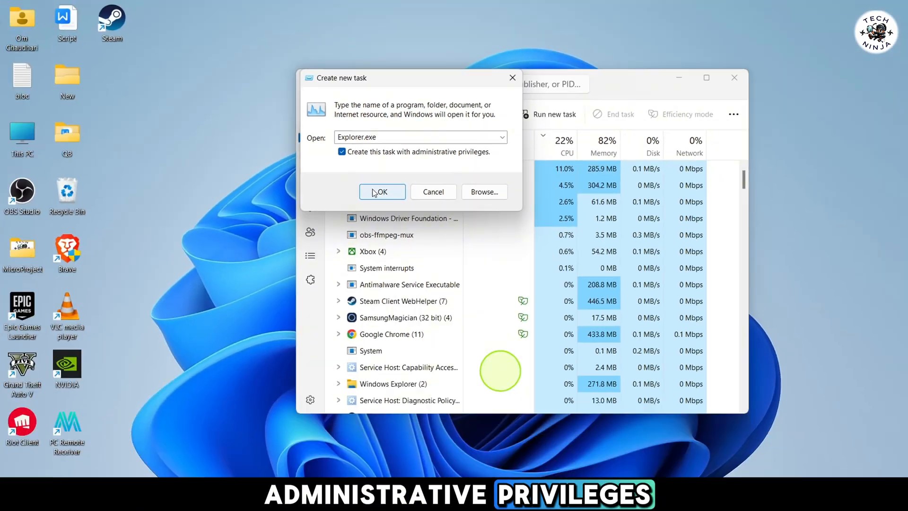
click(382, 191)
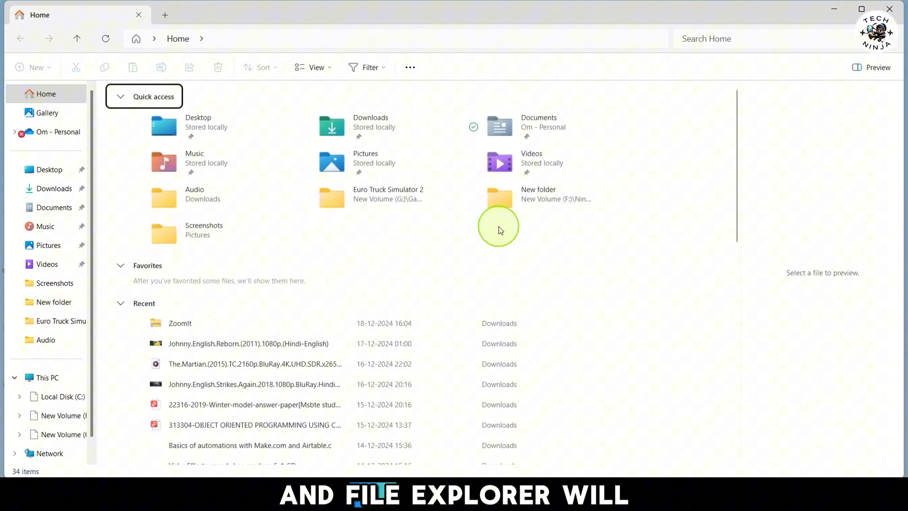